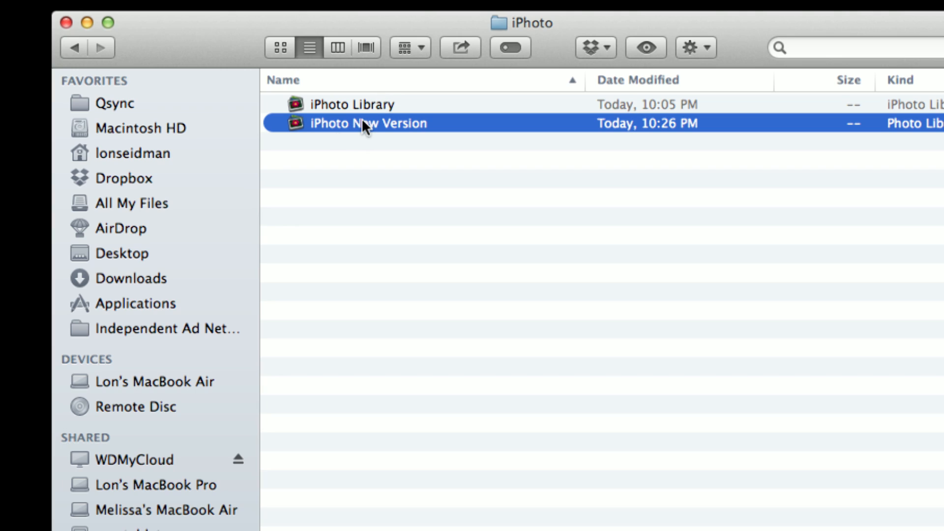
# - Launch the 'iPhoto New Version' library in iPhoto from the Finder list
pyautogui.doubleClick(367, 123)
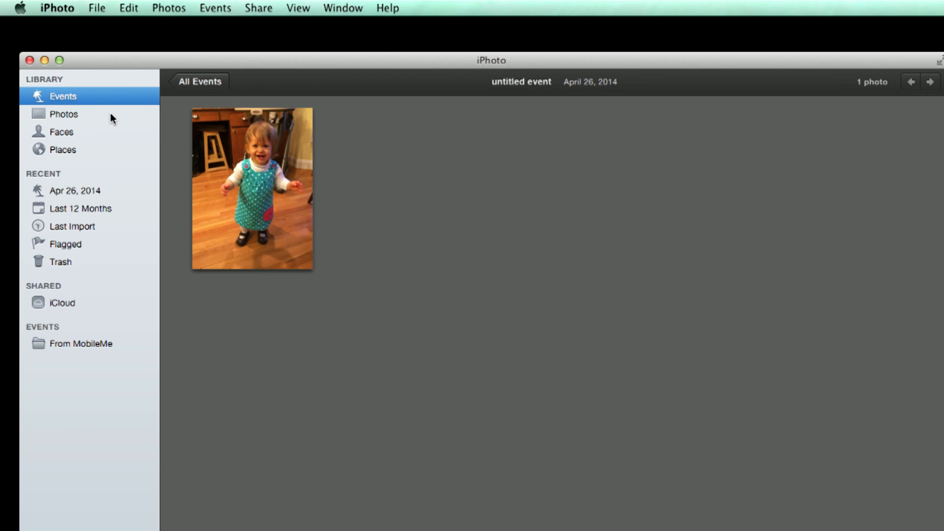
# - View all photos in the New Version library's untitled one-photo event
pyautogui.click(64, 113)
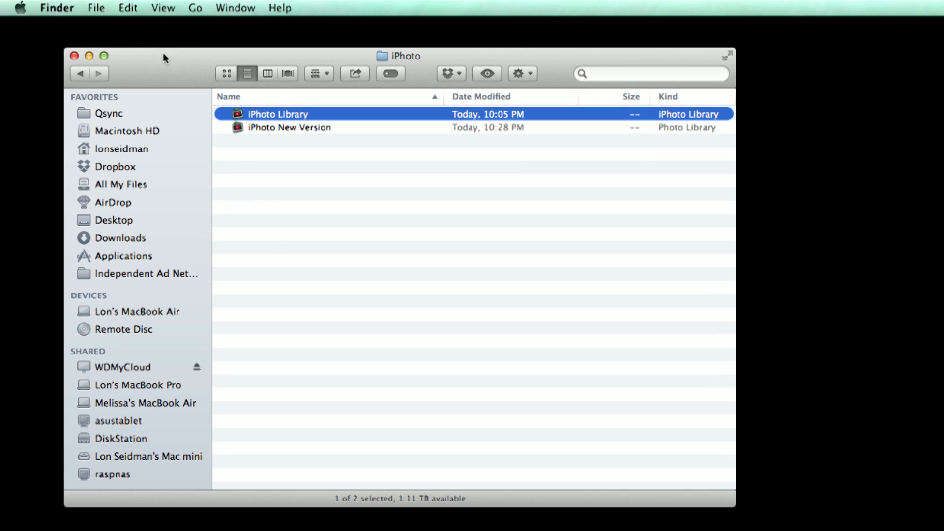
pyautogui.moveTo(193, 364)
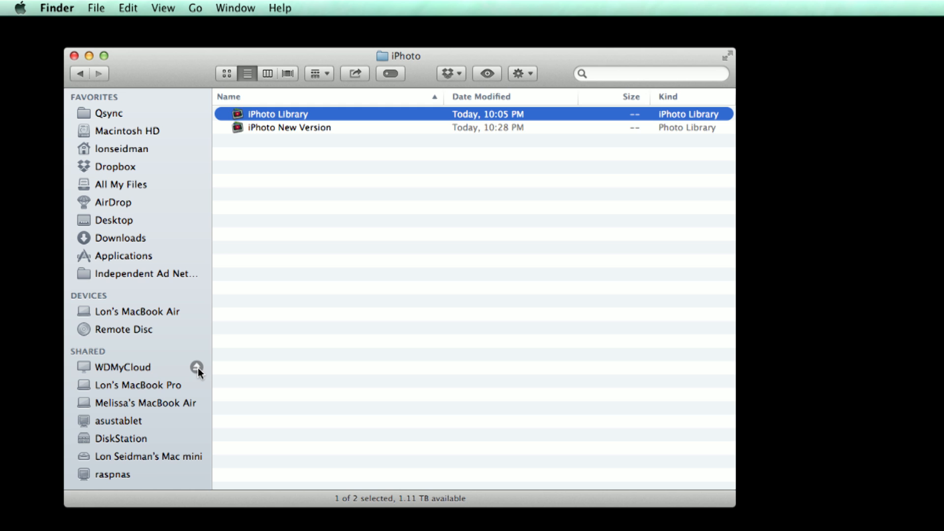
# - Connect to smb://192.168.0.23 and mount the Public volume
pyautogui.click(195, 7)
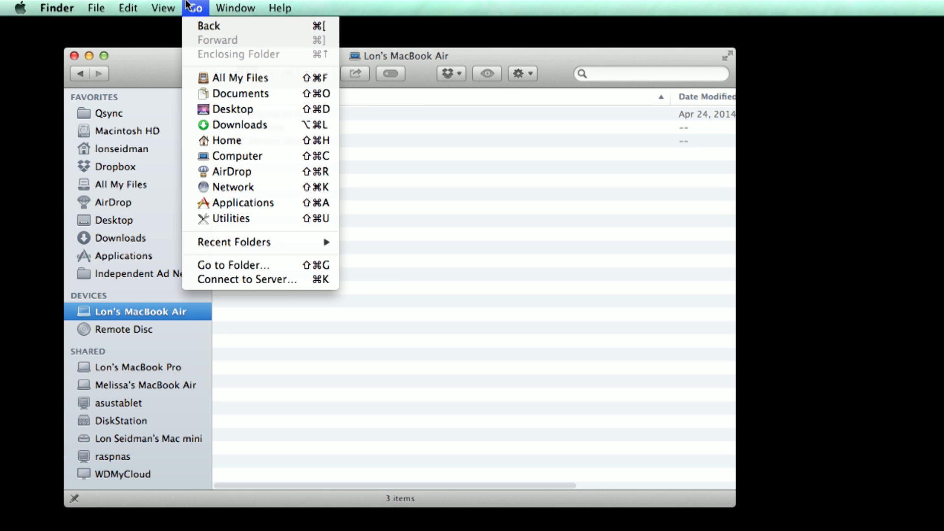
pyautogui.click(246, 279)
pyautogui.write('smb://192.1')
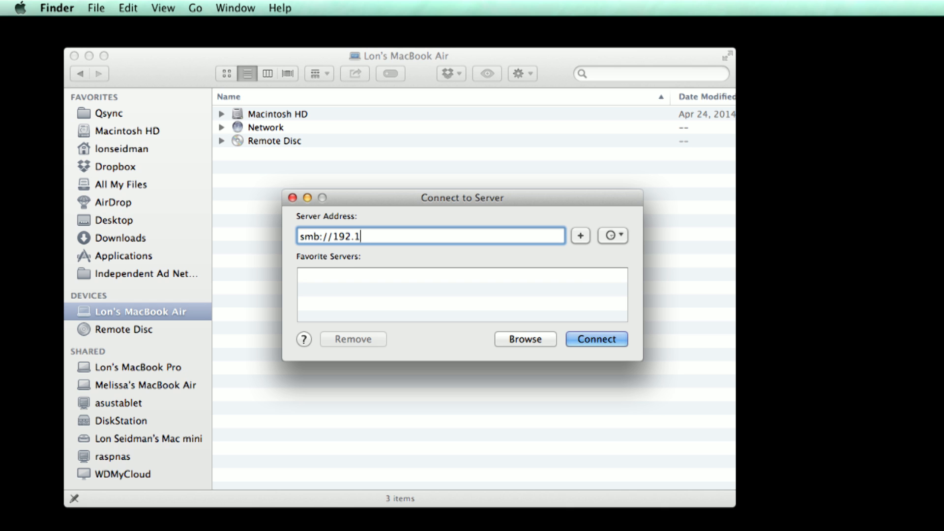
pyautogui.click(595, 338)
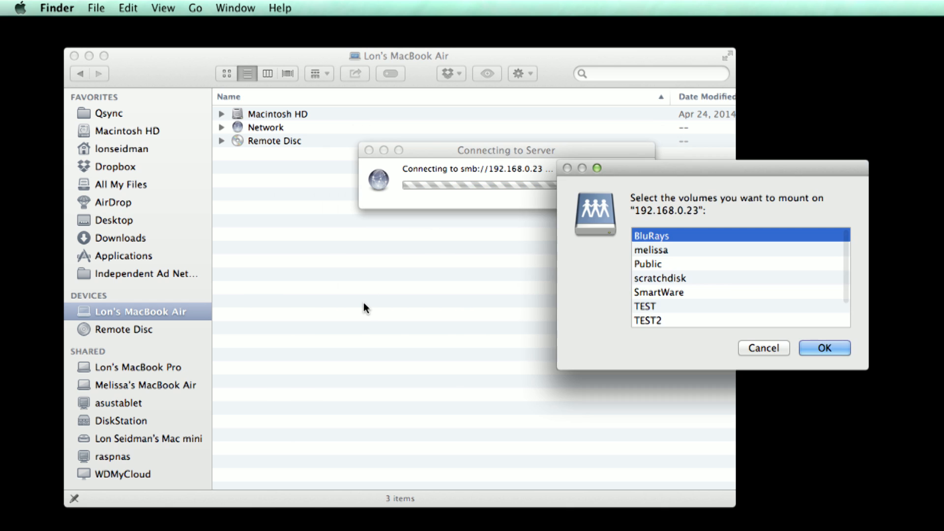
pyautogui.click(648, 263)
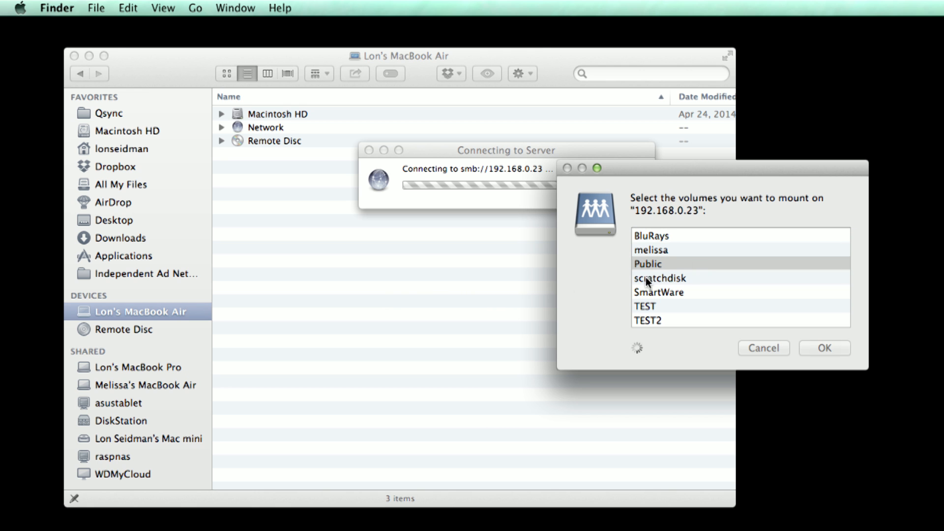
pyautogui.click(824, 348)
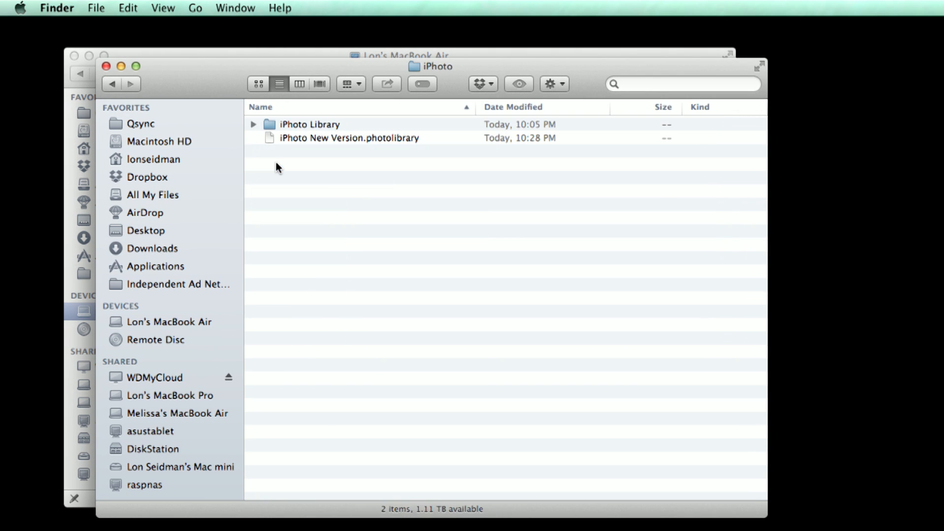
pyautogui.click(310, 124)
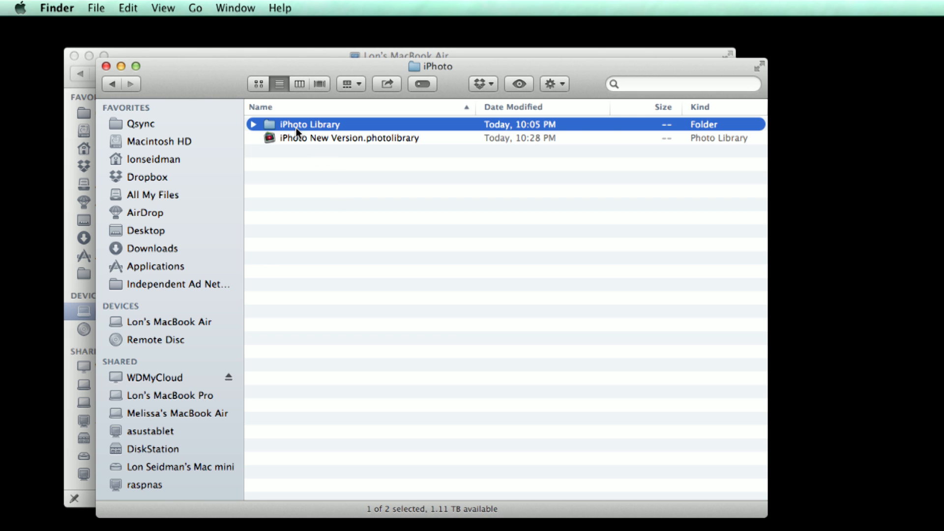
pyautogui.click(252, 124)
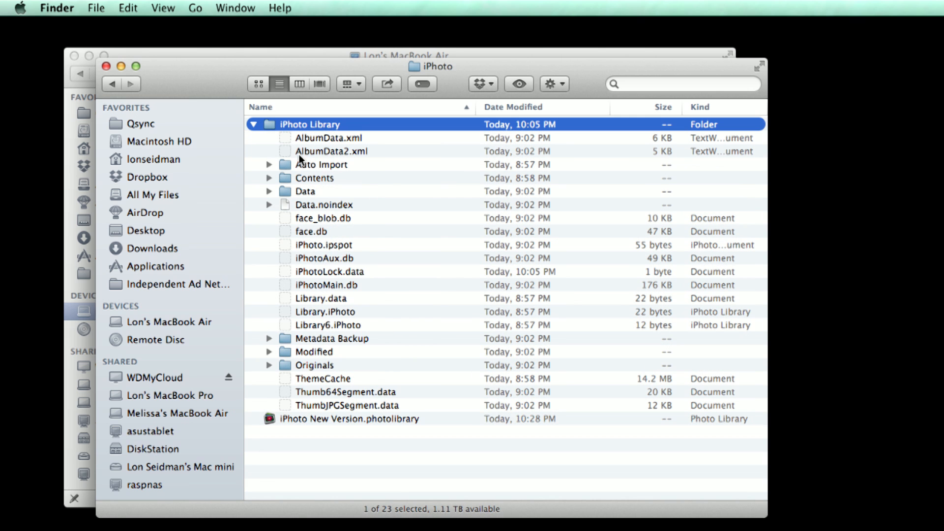
pyautogui.click(253, 124)
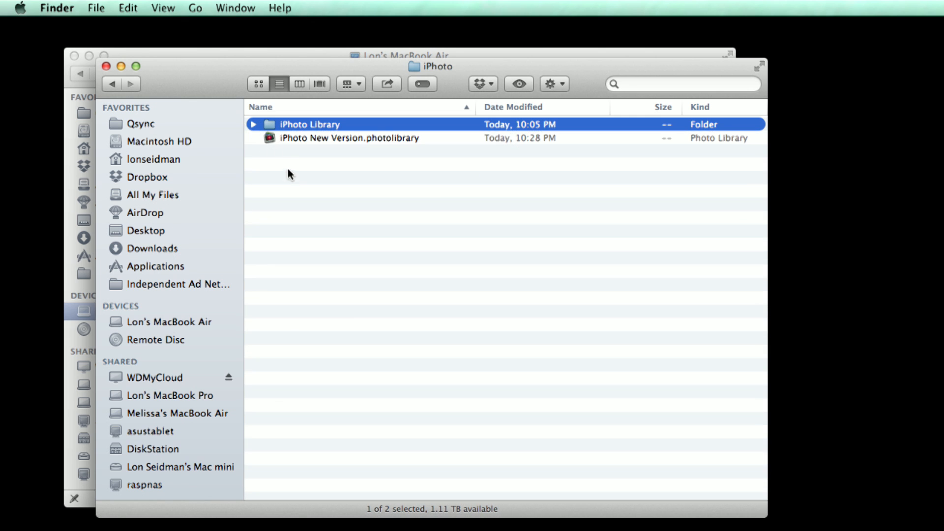
pyautogui.click(331, 201)
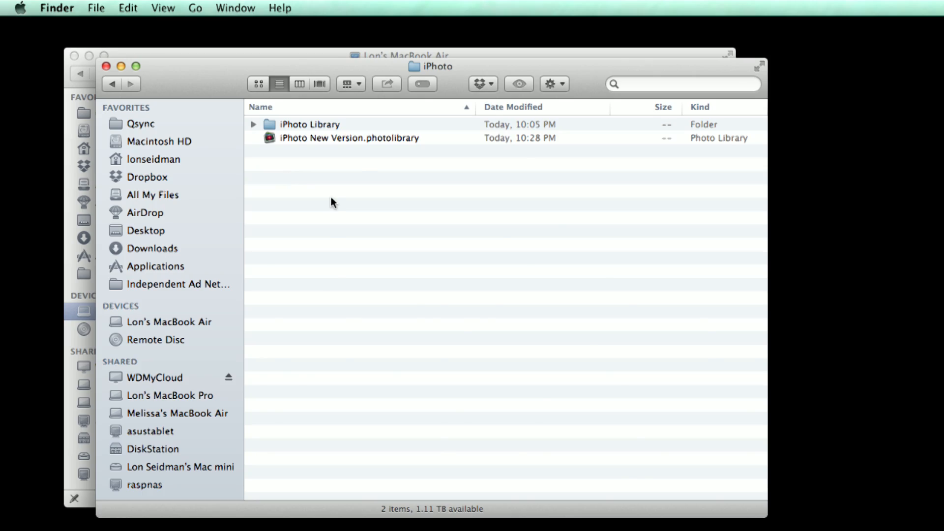